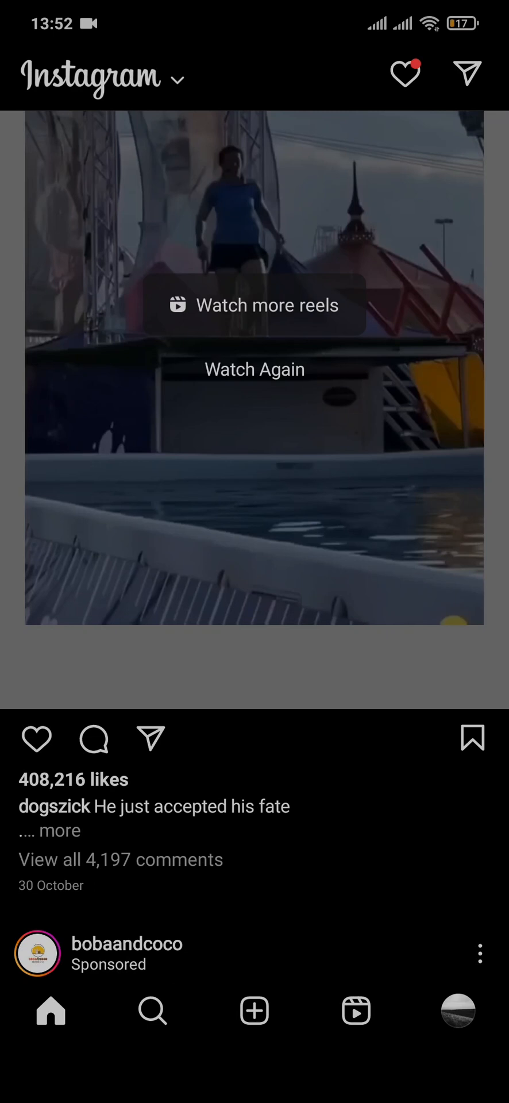
Open the direct messages inbox showing the Notes row, then go back.
{"action": "left_click", "coordinate": [466, 74]}
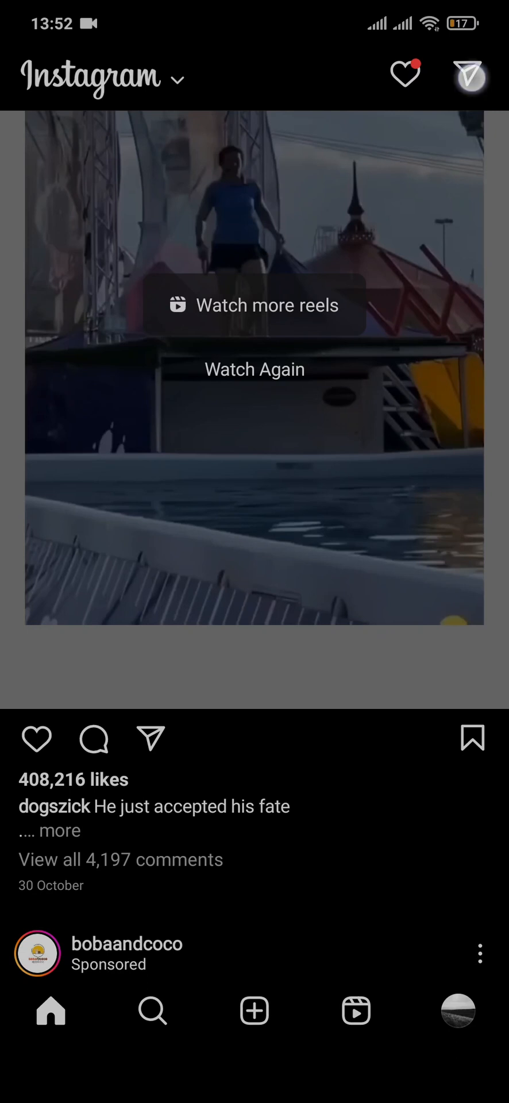
{"action": "left_click", "coordinate": [470, 75]}
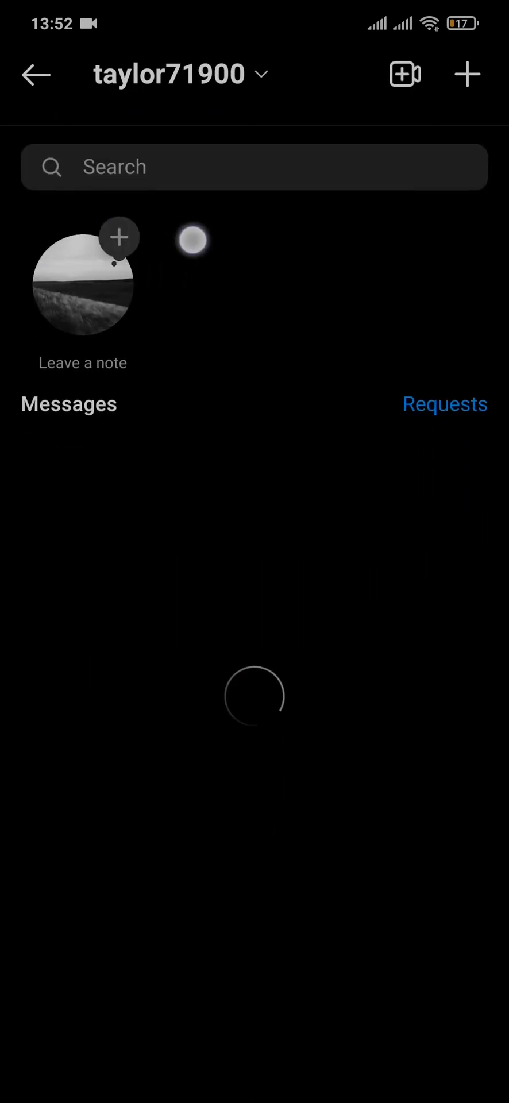
{"action": "left_click", "coordinate": [33, 73]}
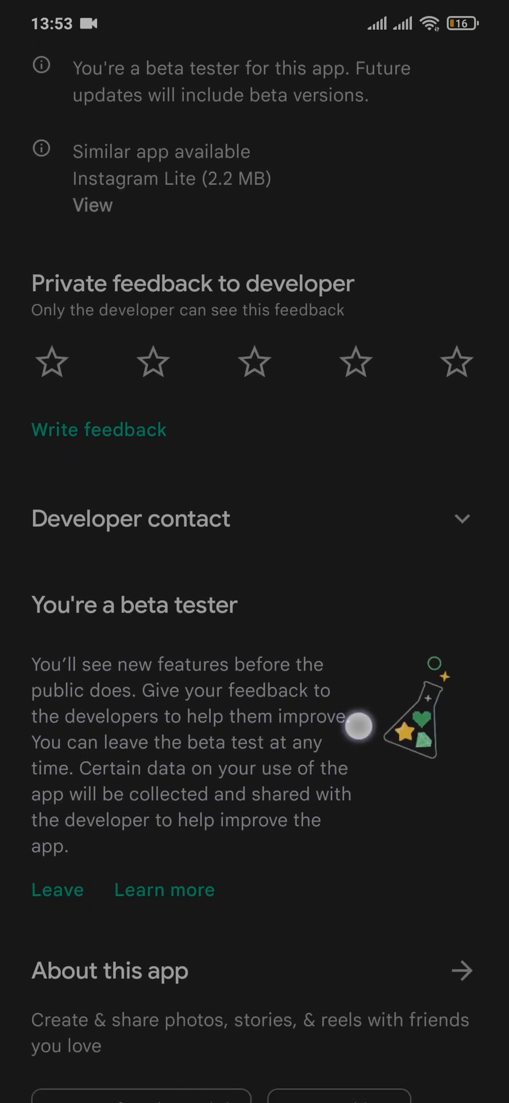
Scroll Instagram's Play Store listing down to the 'You're a beta tester' section.
{"action": "scroll", "scroll_direction": "down", "scroll_amount": 3}
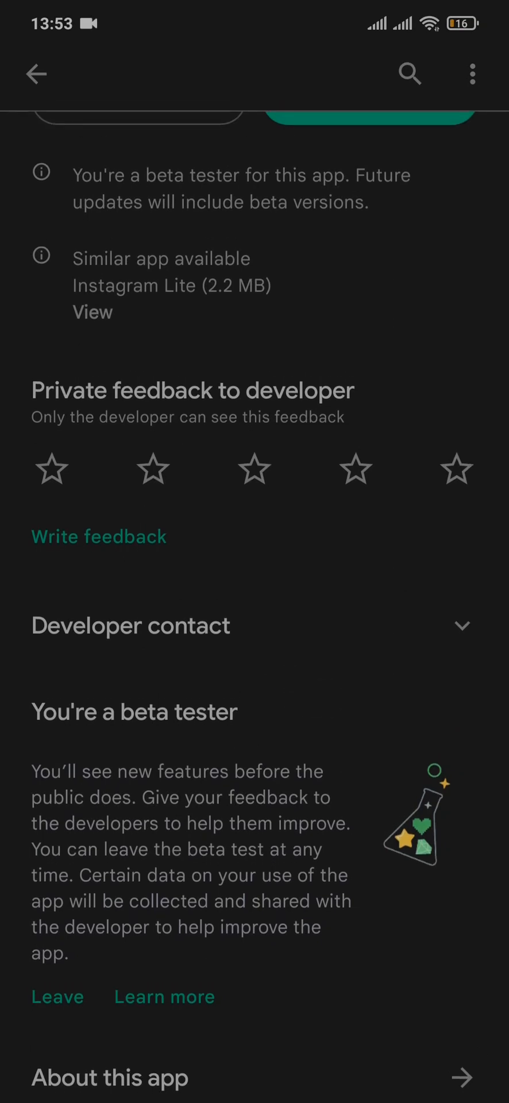
{"action": "scroll", "scroll_direction": "down", "scroll_amount": 3}
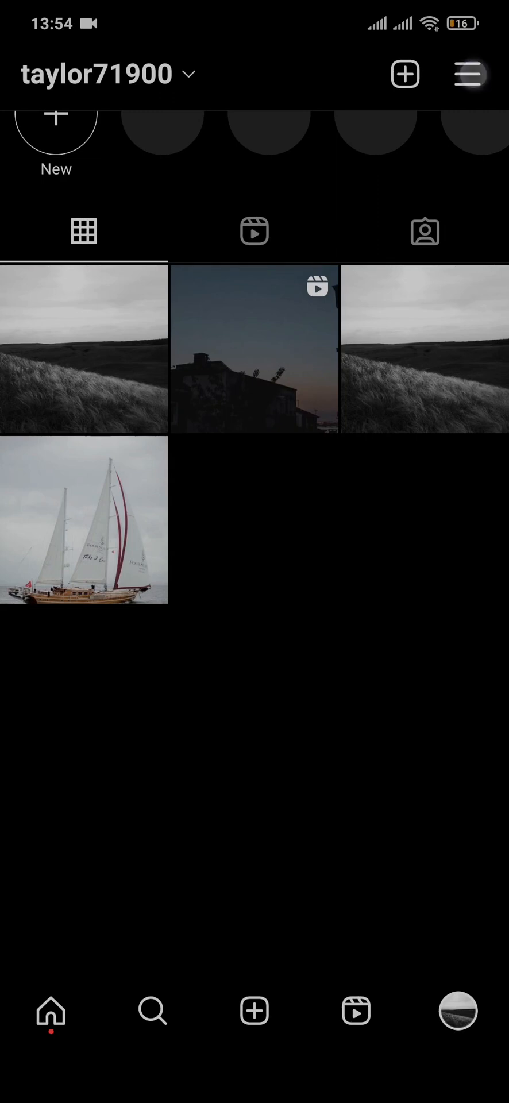
From the profile menu, go through Settings to the Help page listing Report a problem.
{"action": "left_click", "coordinate": [466, 73]}
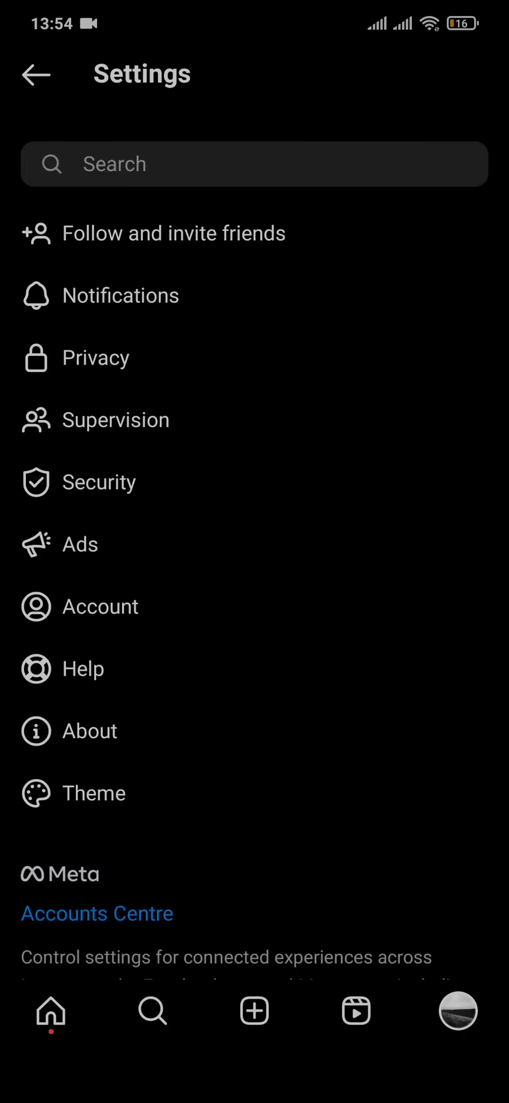
{"action": "left_click", "coordinate": [82, 669]}
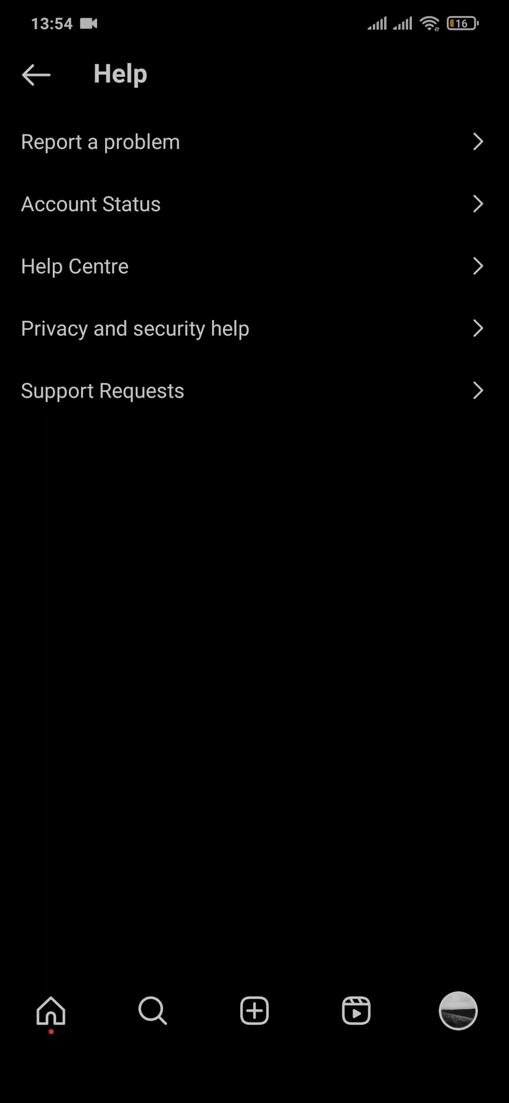
{"action": "left_click", "coordinate": [99, 142]}
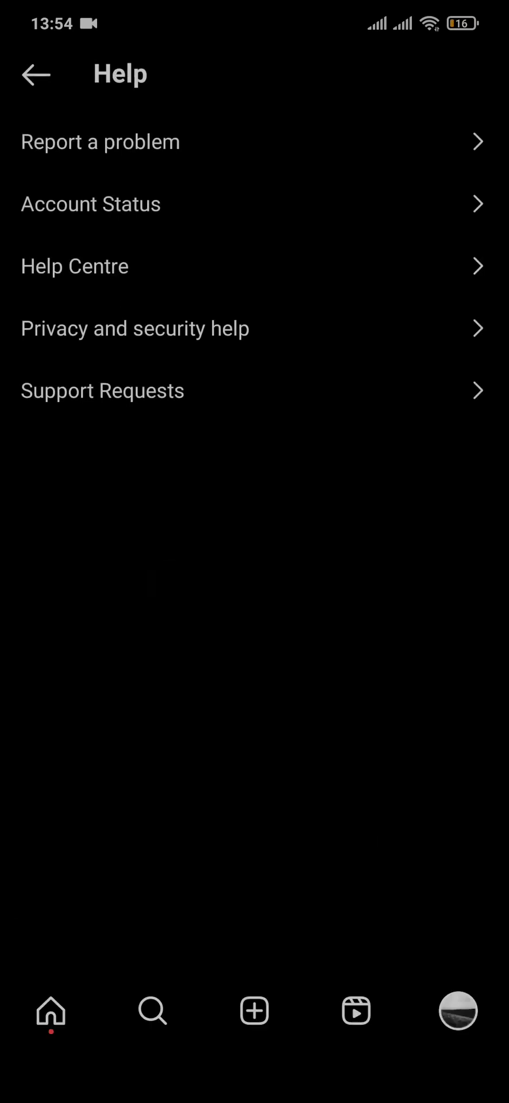
Start Report a problem and remove the automatically attached screenshot.
{"action": "left_click", "coordinate": [100, 141]}
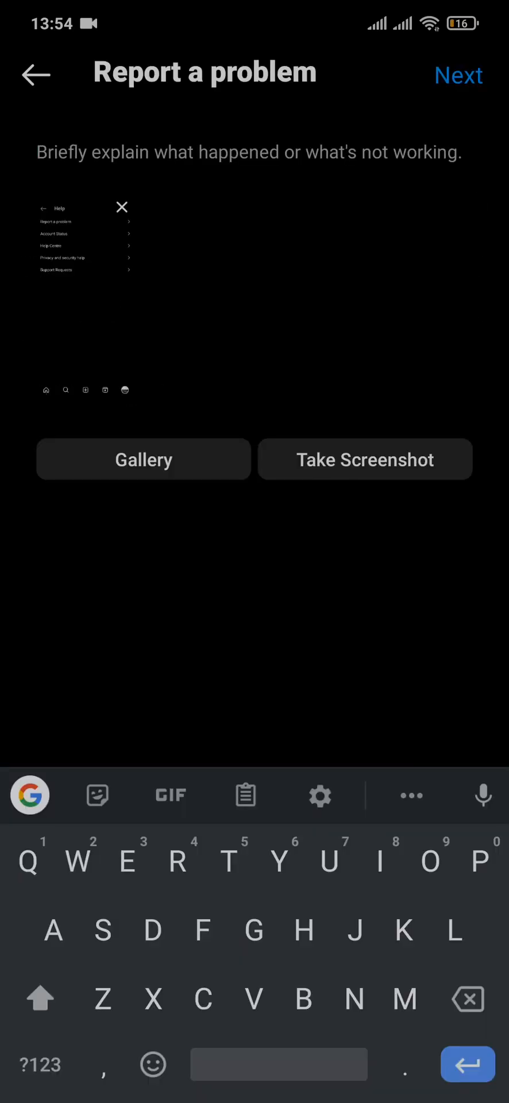
{"action": "left_click", "coordinate": [121, 208]}
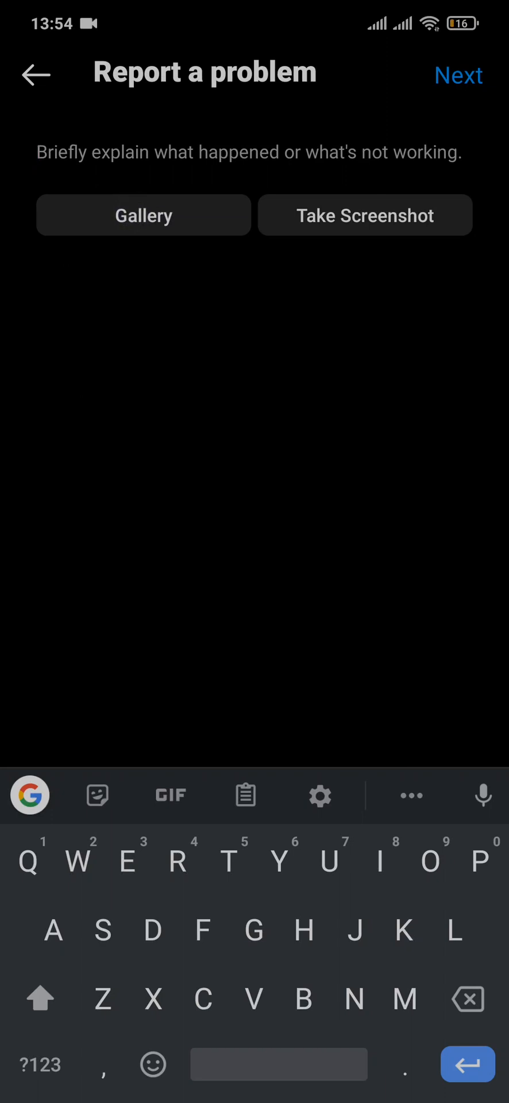